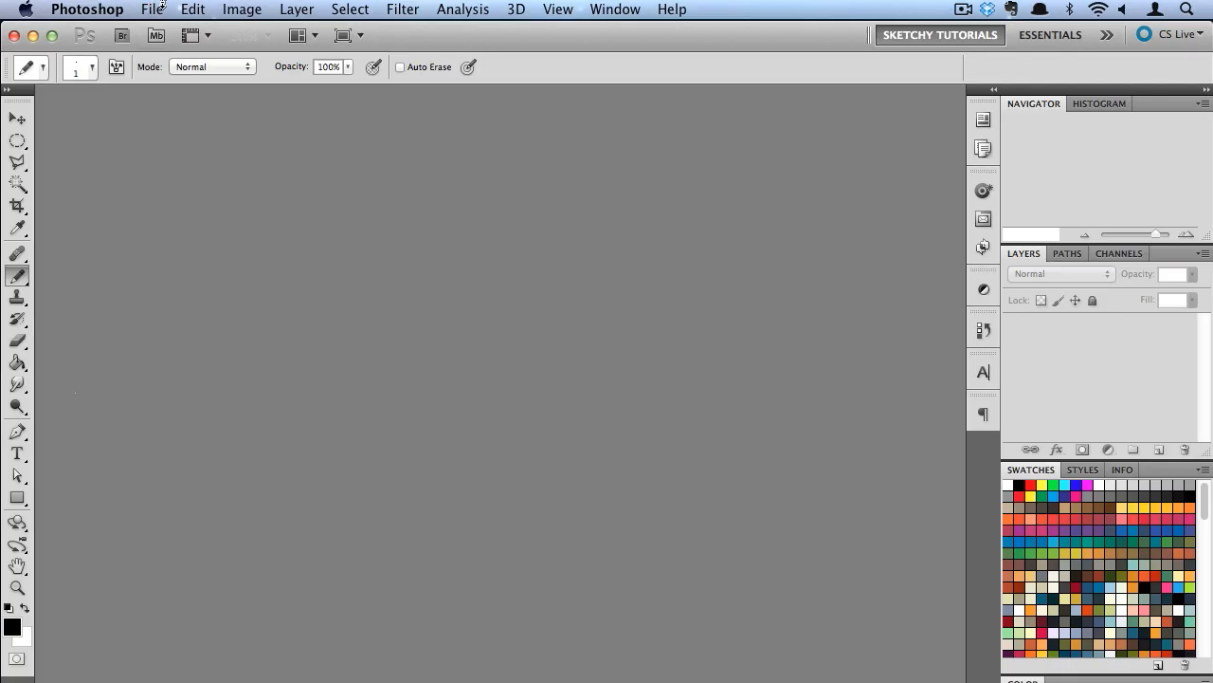
Create a new 50 × 50 px document named 'pixel character'.
click(150, 9)
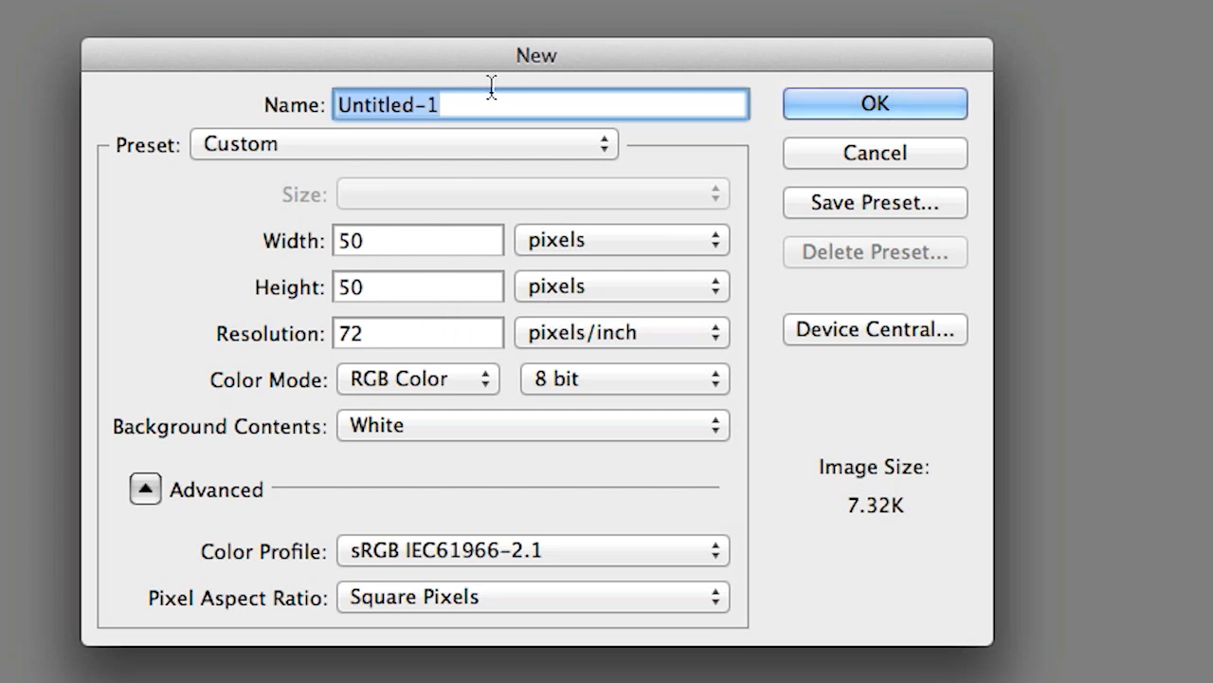
text(pixel char)
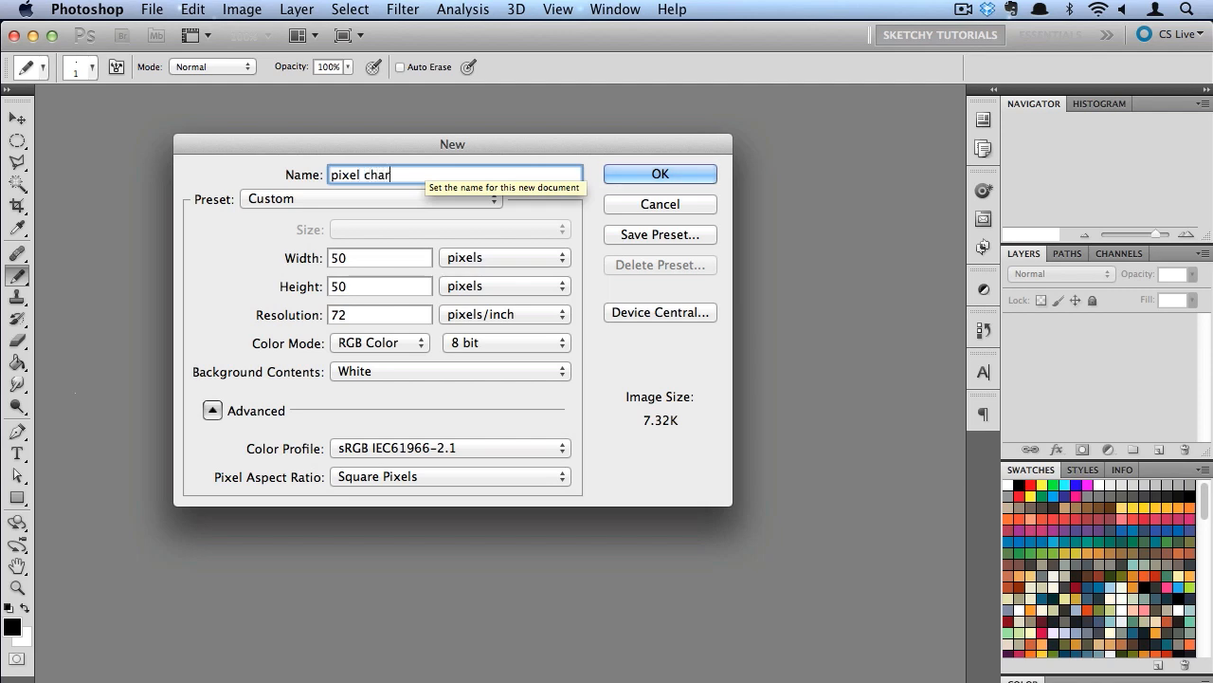
text(acter)
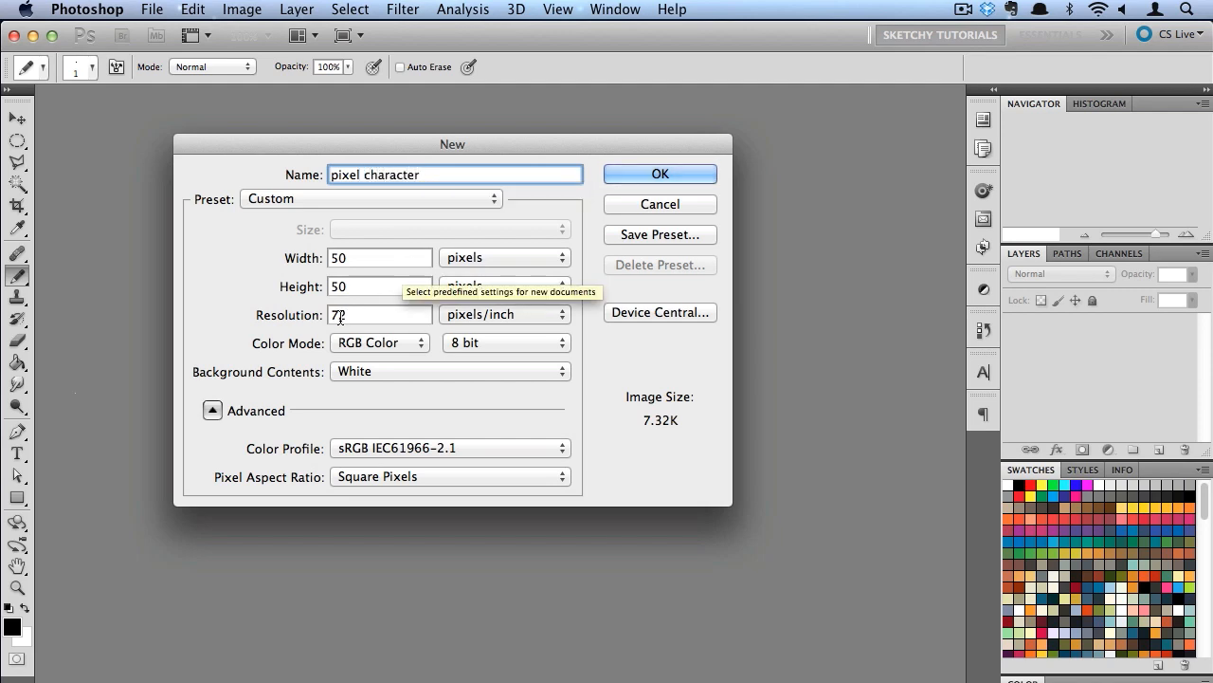
mouse_move(660, 174)
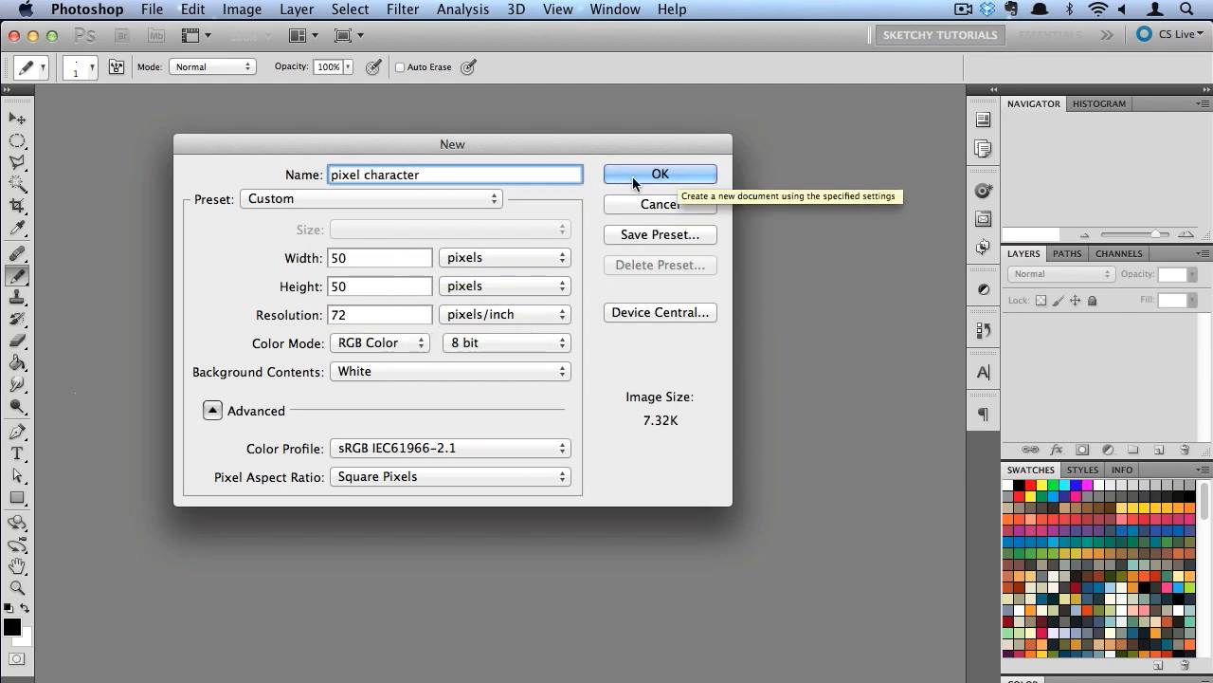
click(660, 173)
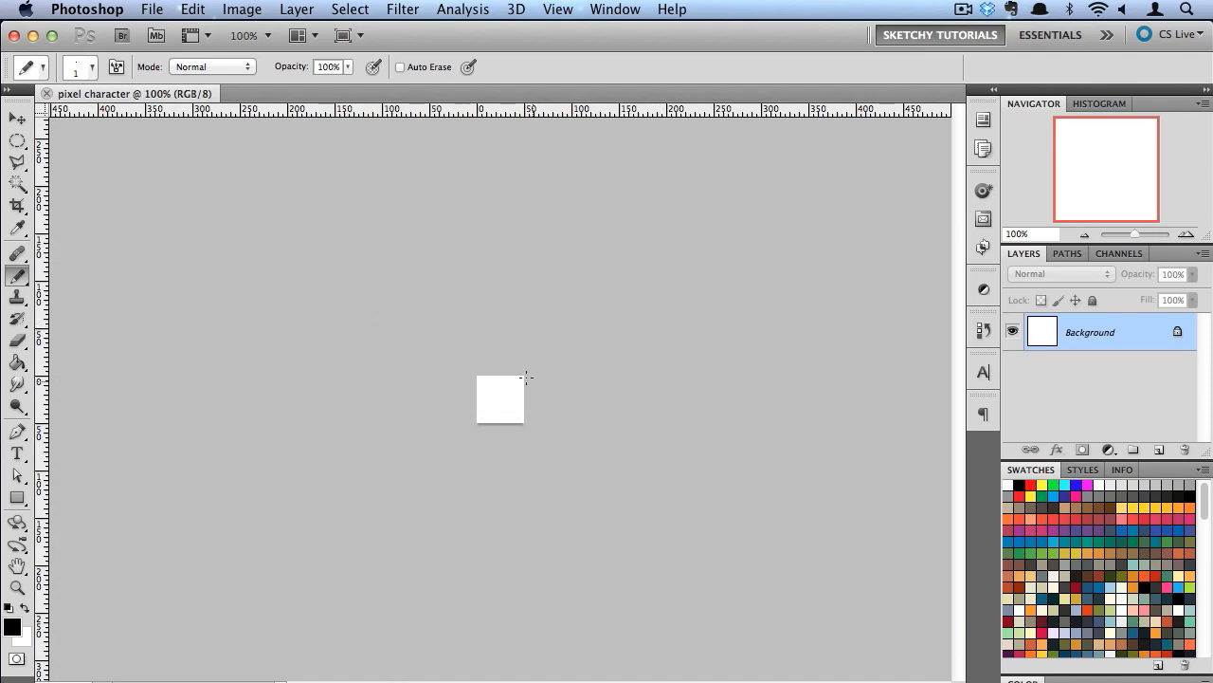
mouse_move(536, 418)
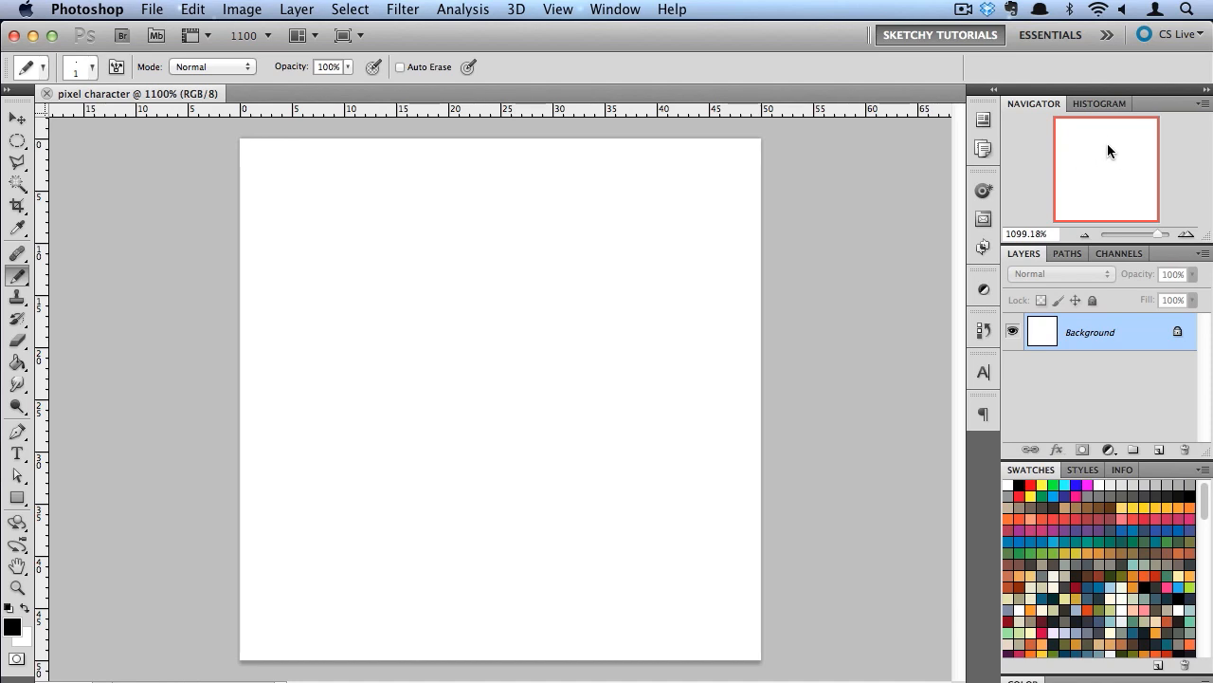
mouse_move(580, 347)
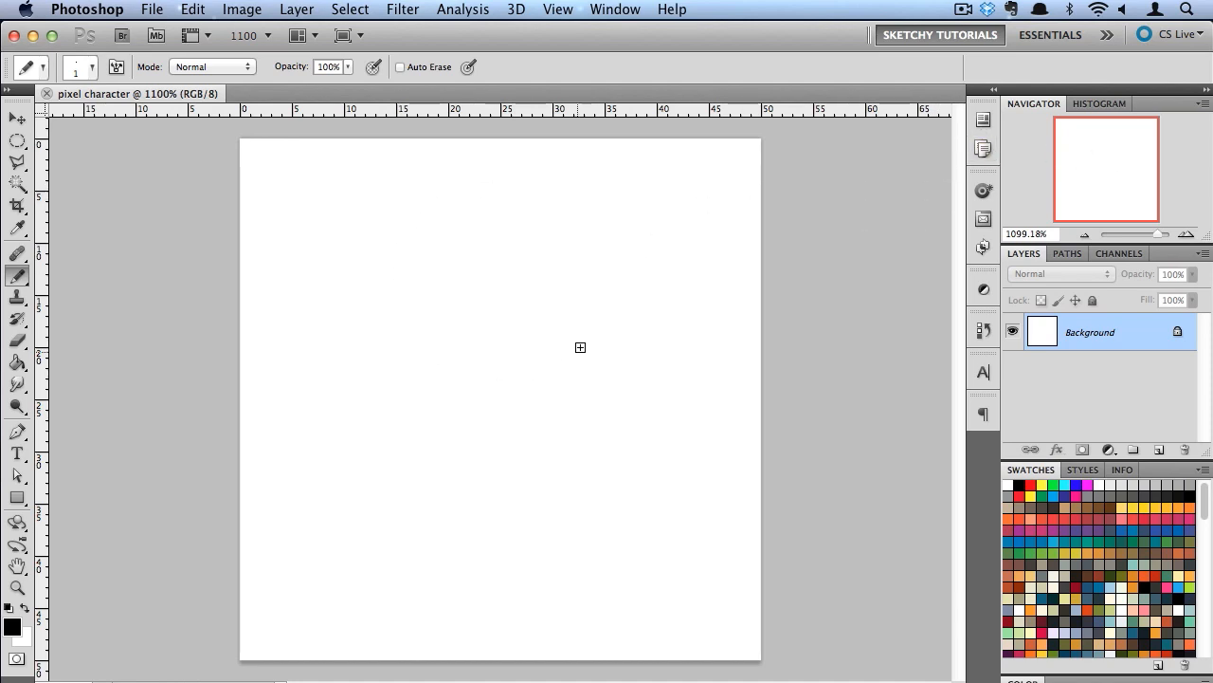
mouse_move(547, 269)
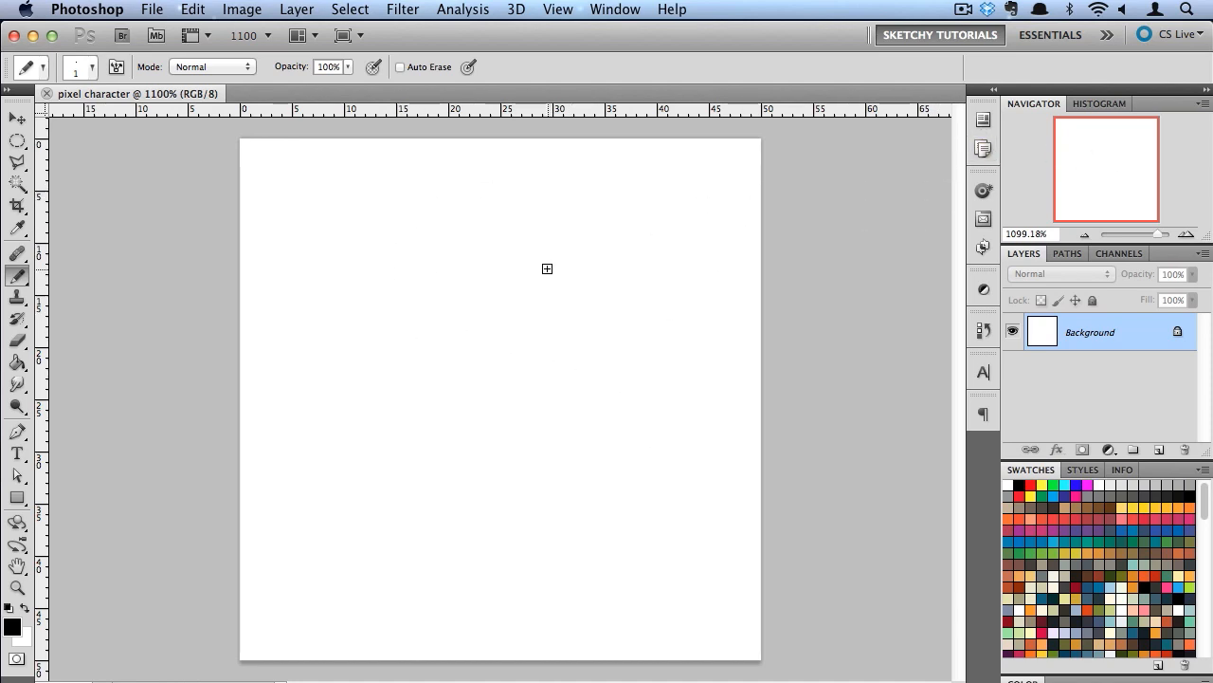
mouse_move(296, 258)
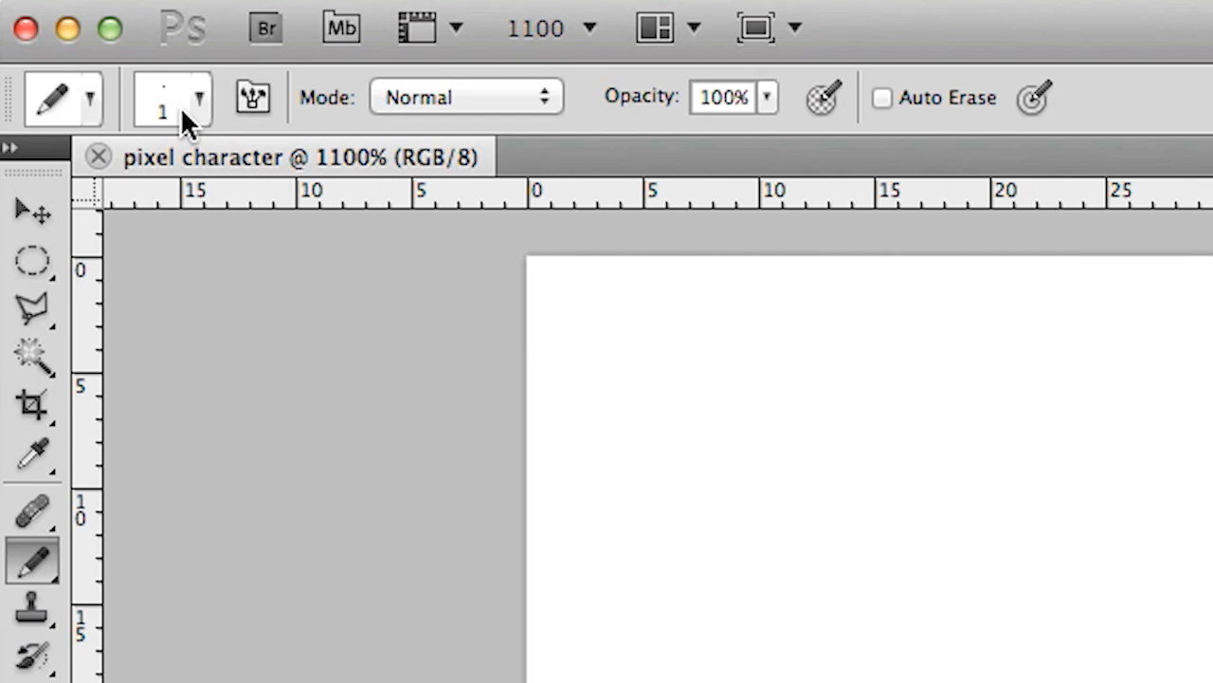
Start preparing the black, gridded background for drawing the jar, brain and body.
click(197, 97)
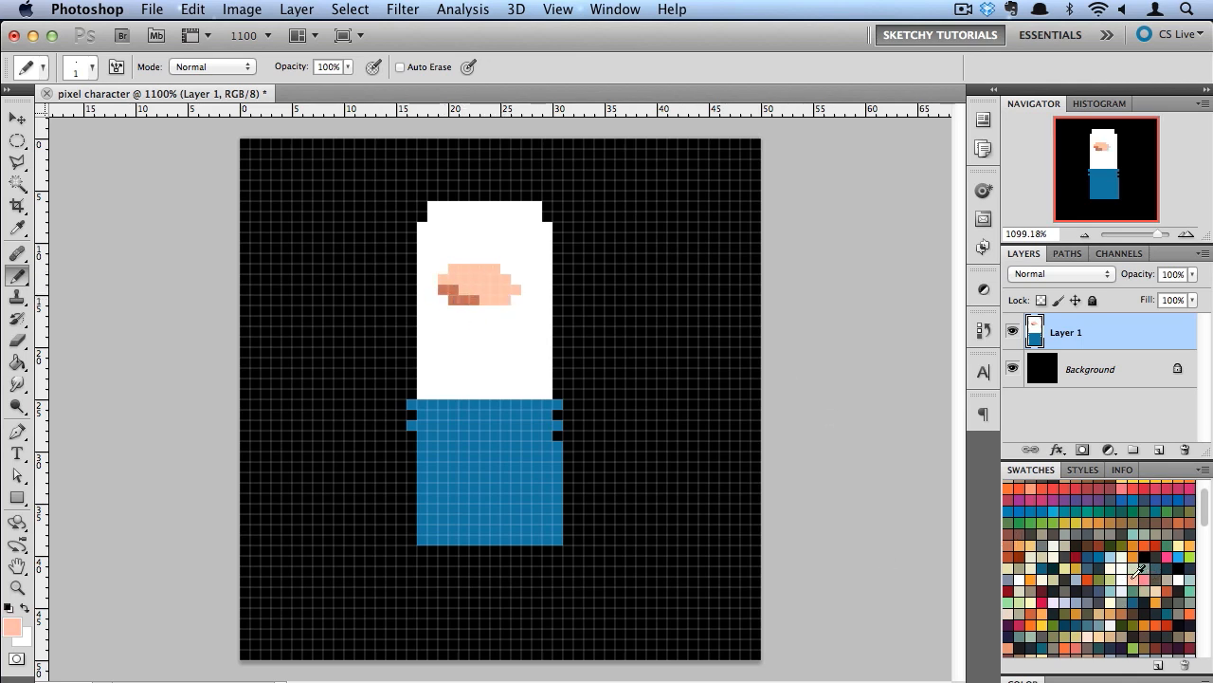
Draw the brown brain stem, yellow-orange chest panel and an arm reaching out.
click(458, 301)
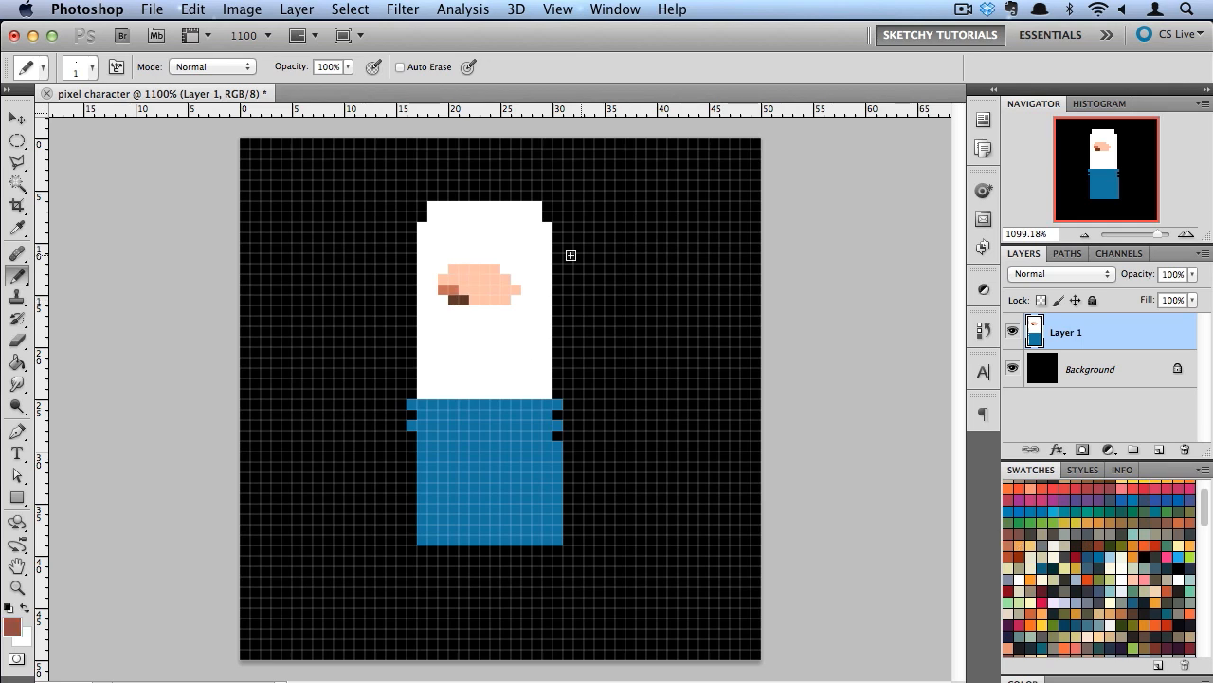
drag(479, 303, 478, 370)
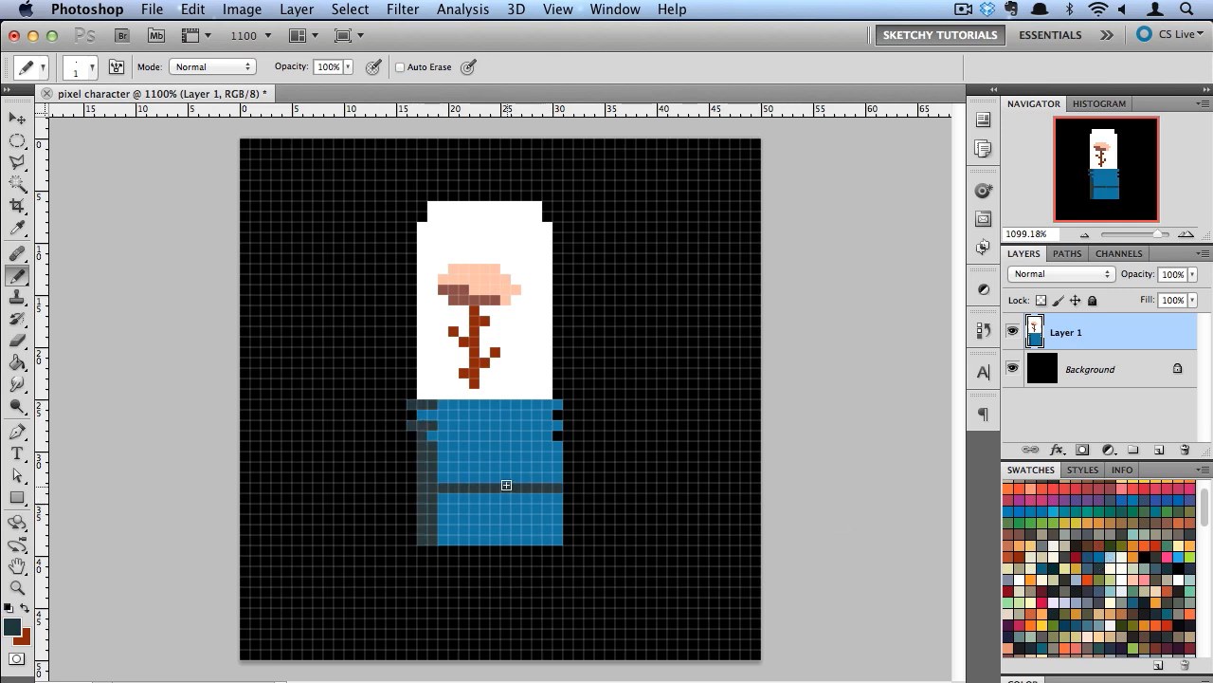
click(493, 455)
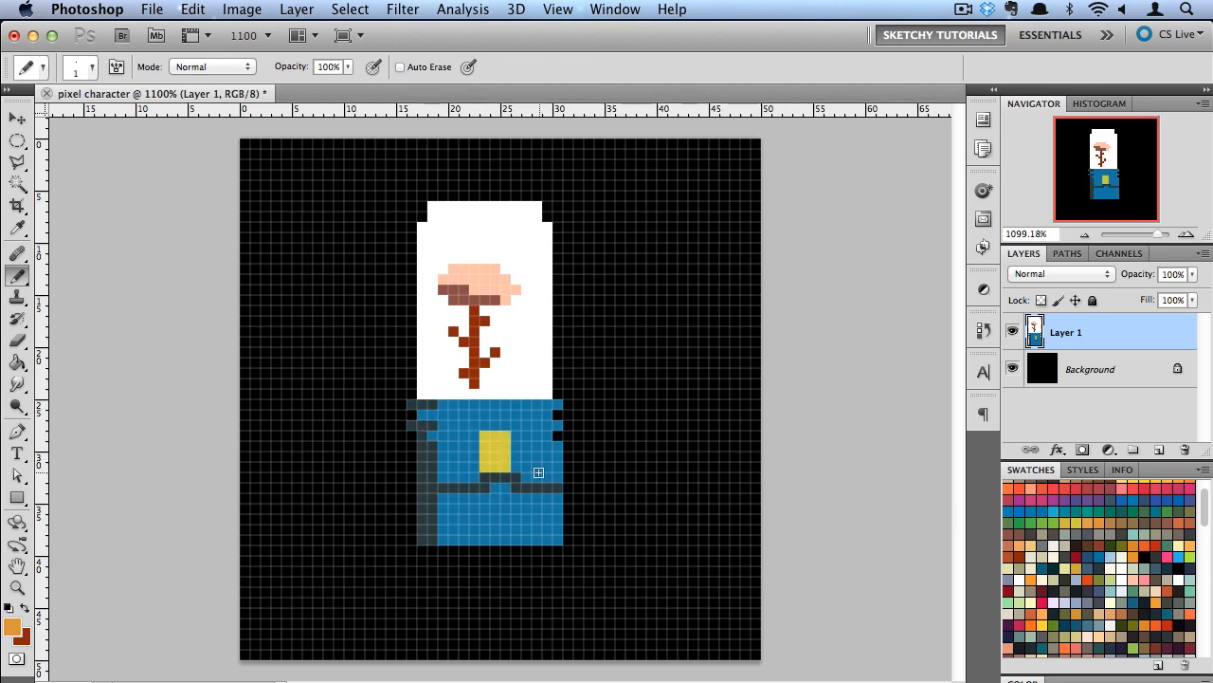
click(498, 455)
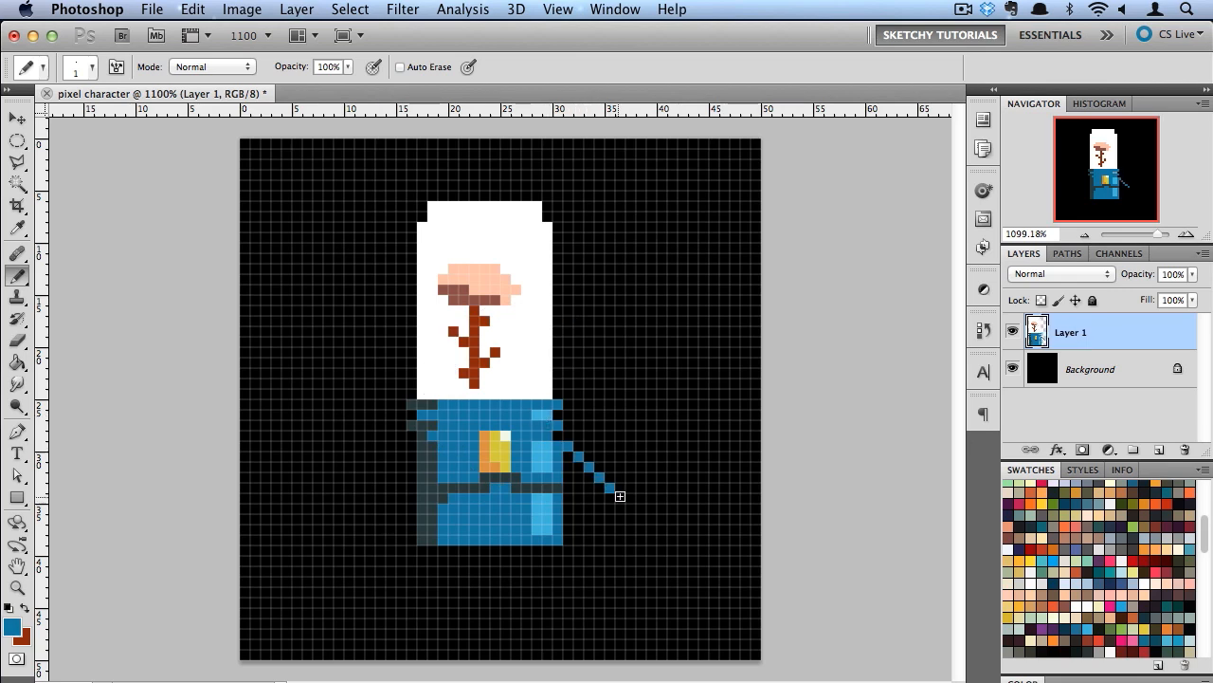
drag(621, 496, 673, 436)
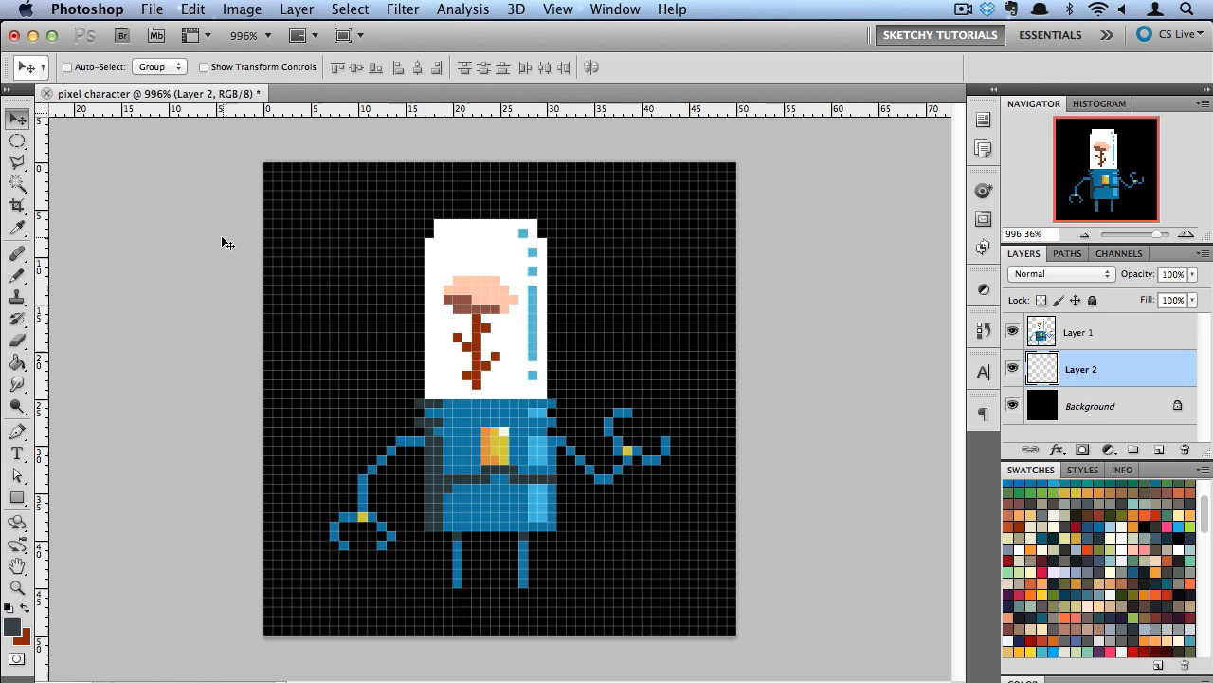
Resize the image to 1080 px wide using Nearest Neighbor resampling.
click(242, 8)
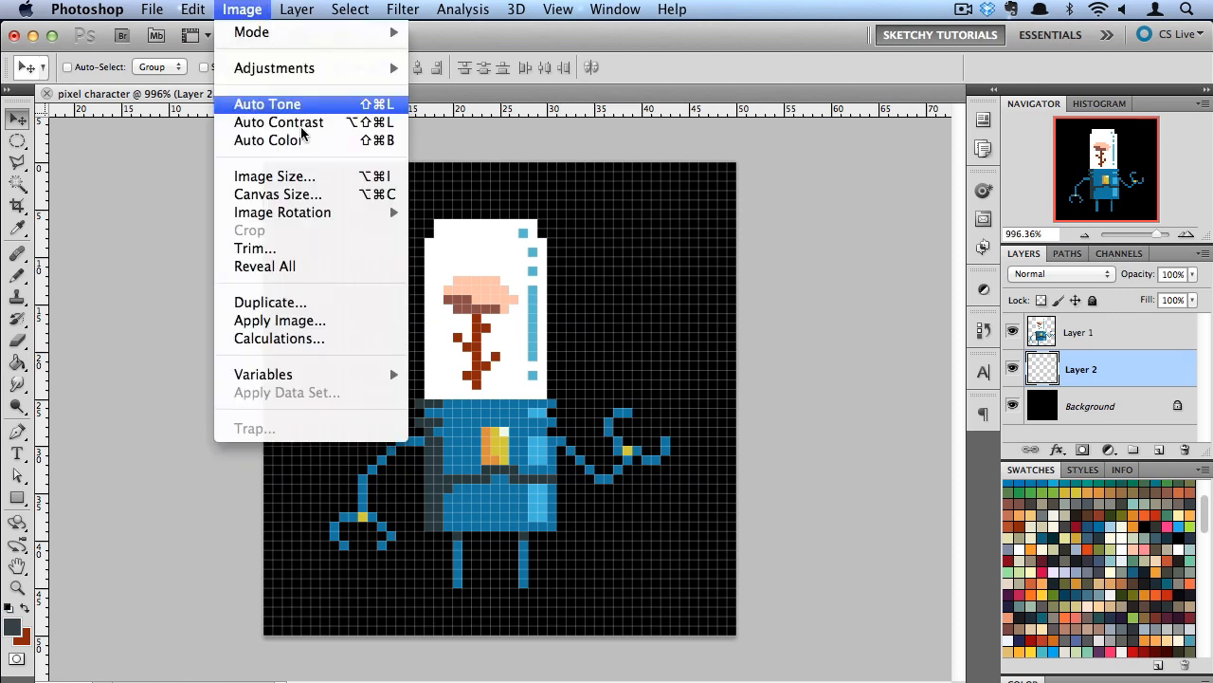
click(274, 176)
text(1080)
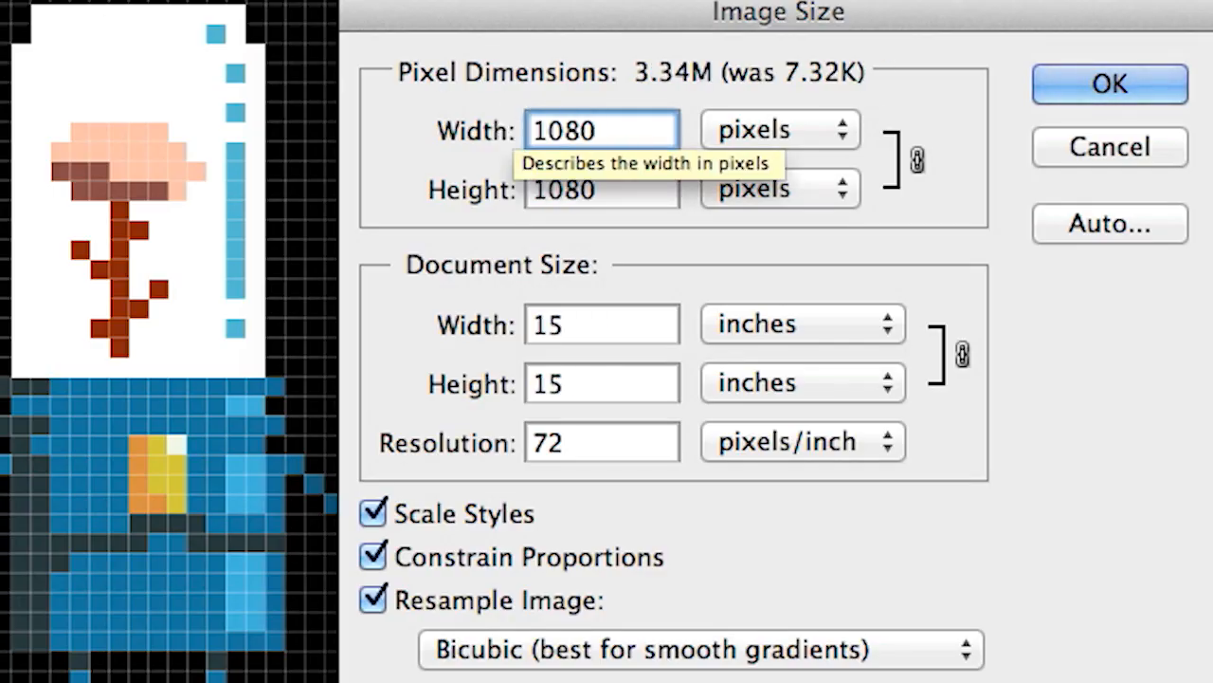
mouse_move(886, 668)
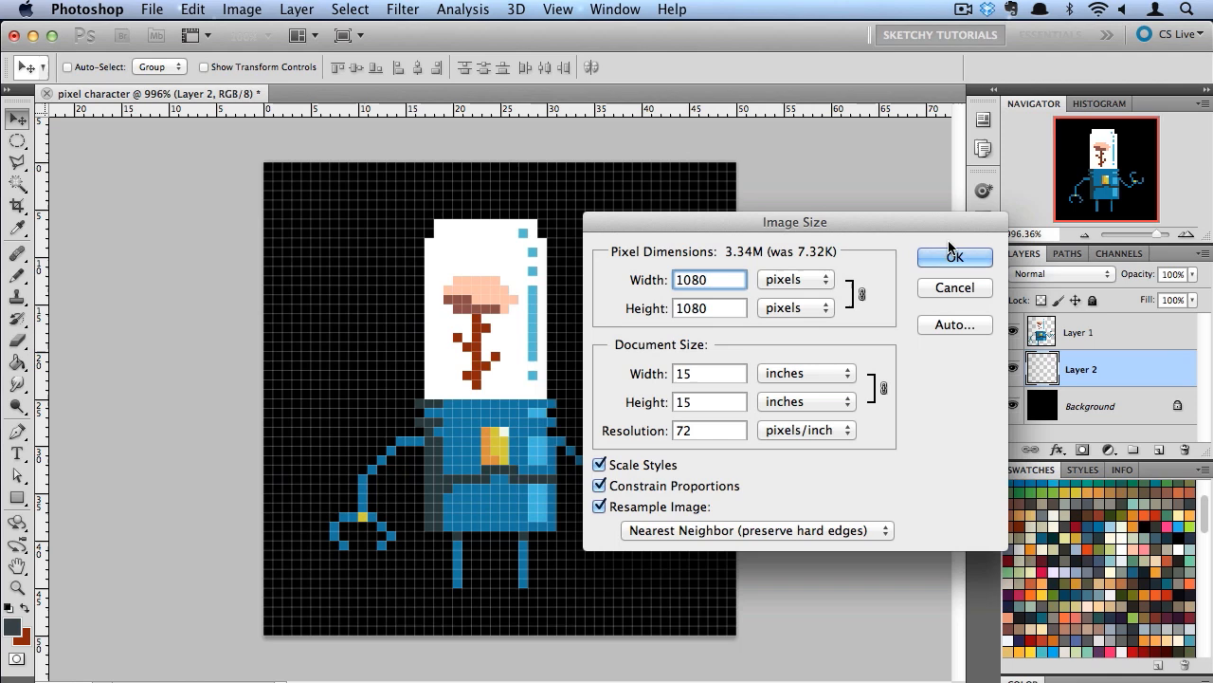
click(955, 257)
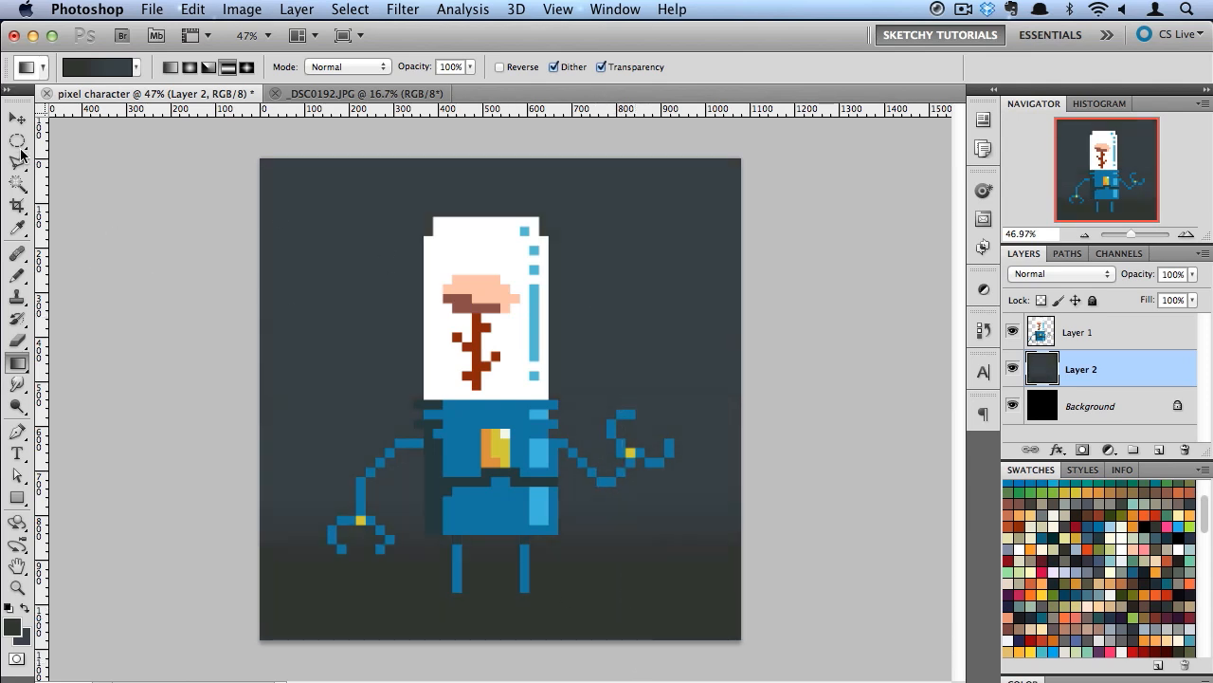
Switch to the Elliptical Marquee to mark an oval beneath the feet.
click(18, 140)
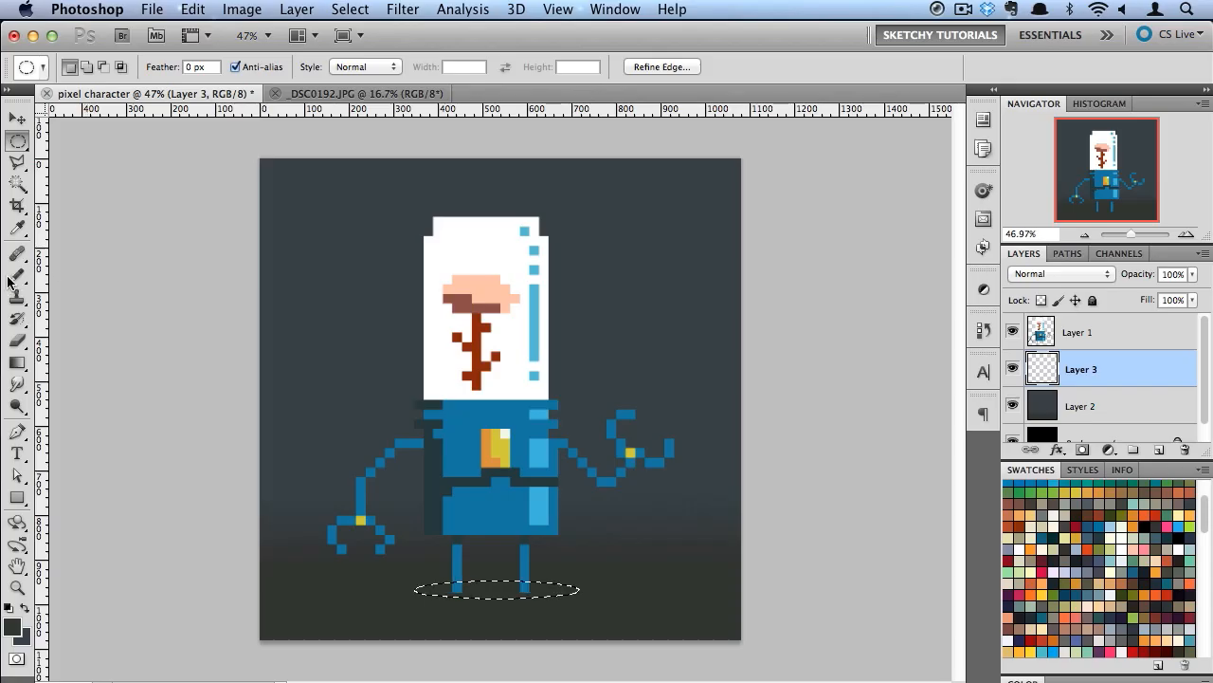
Fill the oval black and soften it with a 5.9 px Gaussian Blur.
click(17, 363)
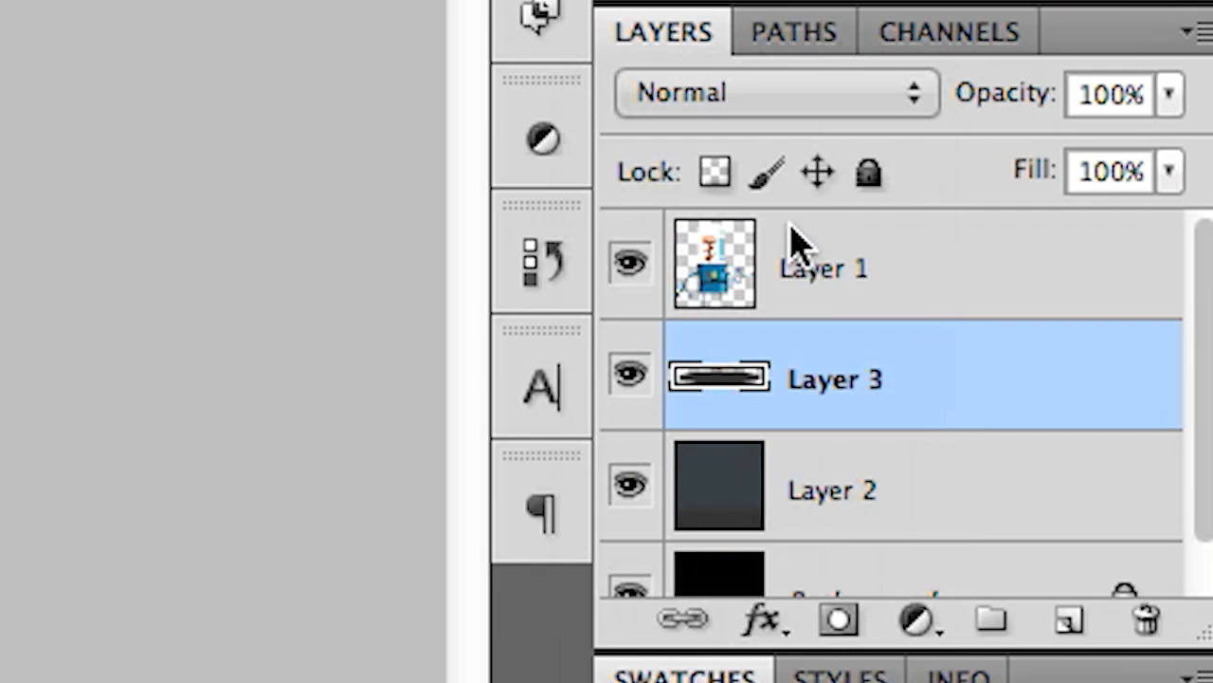
click(401, 9)
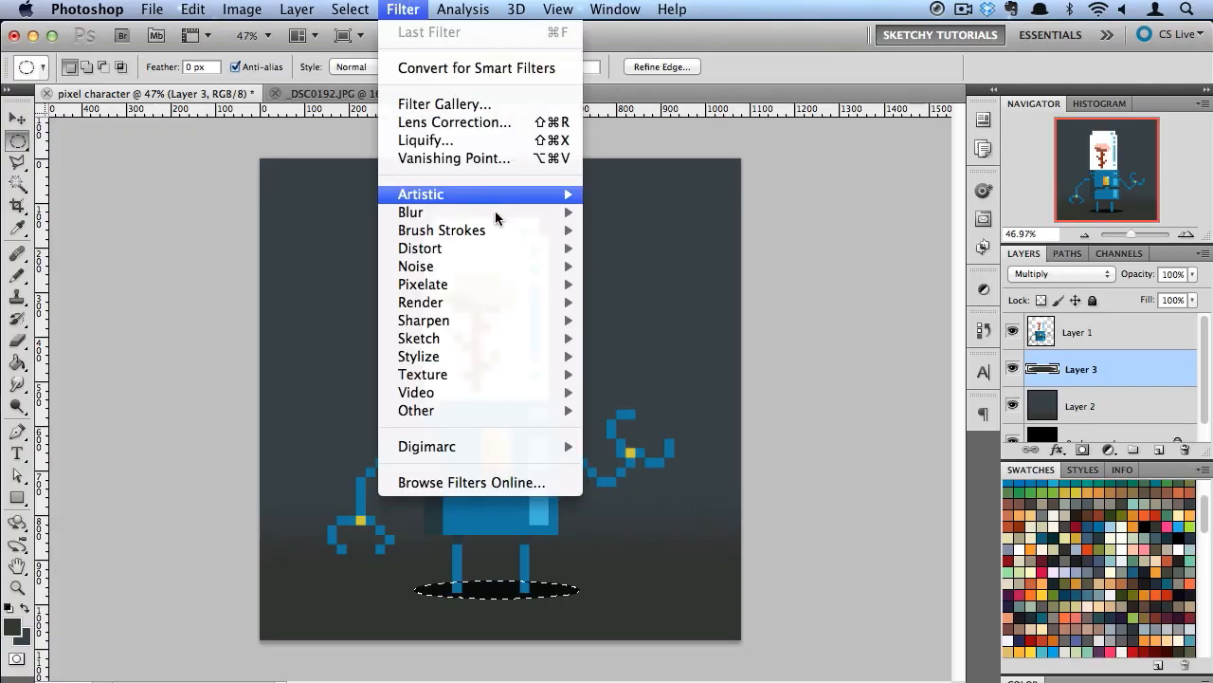
click(410, 212)
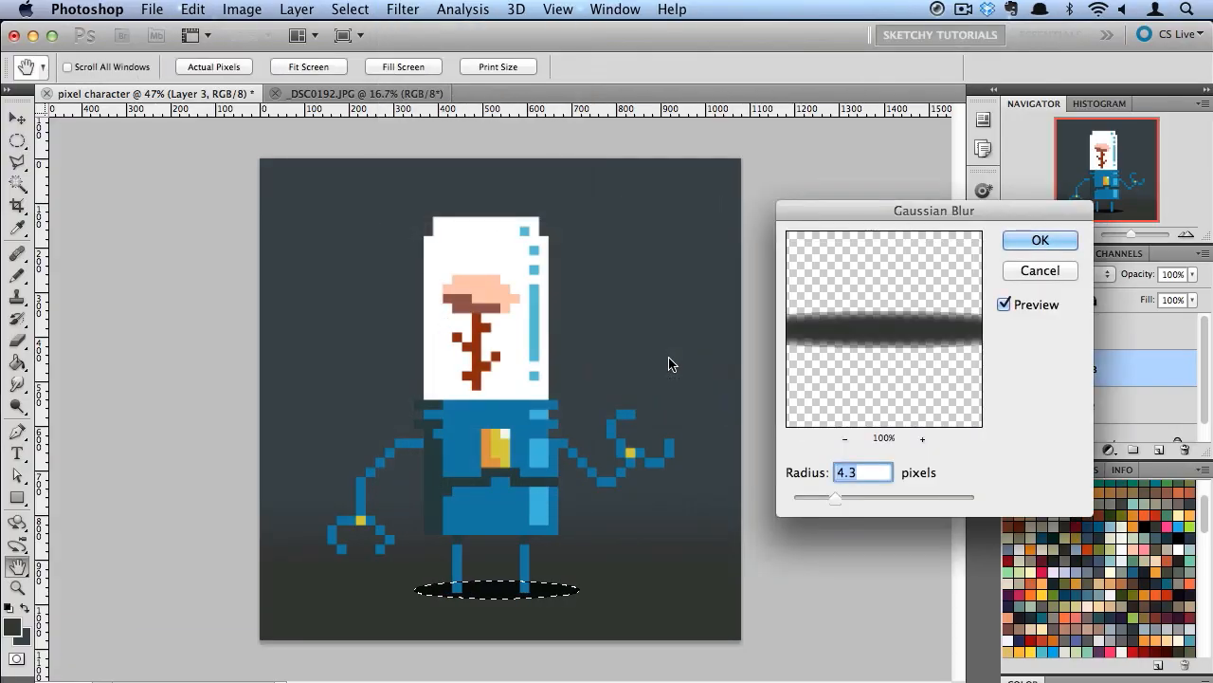
drag(834, 496, 848, 497)
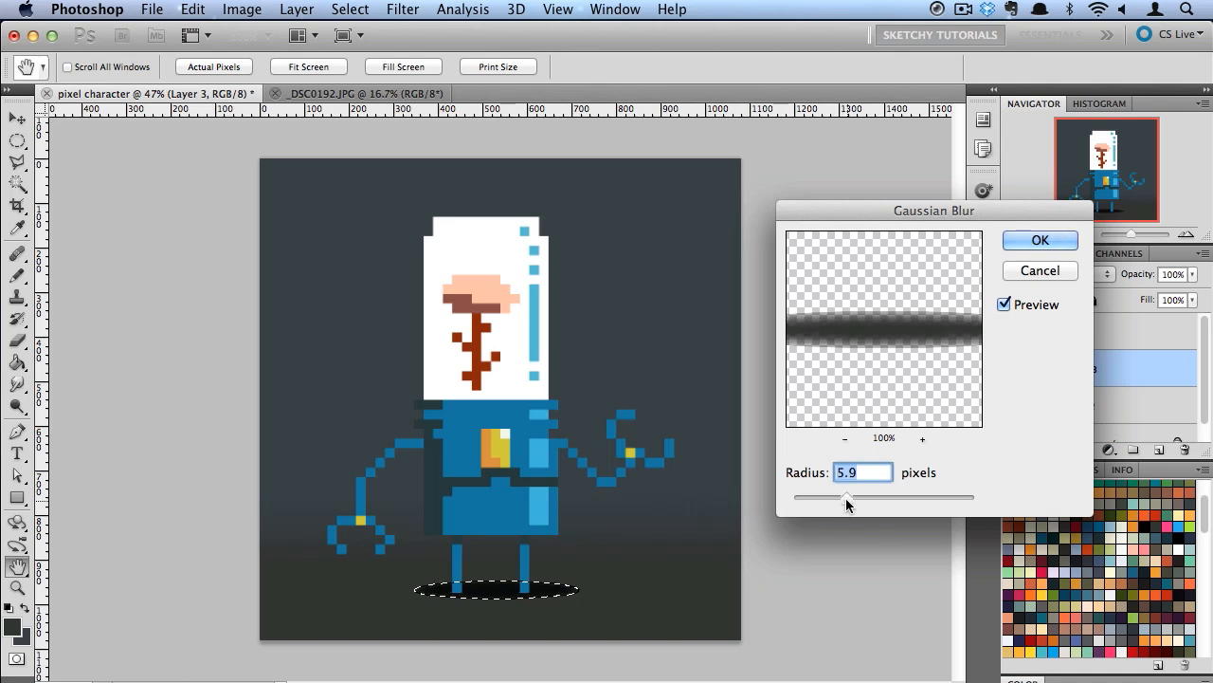
click(1040, 239)
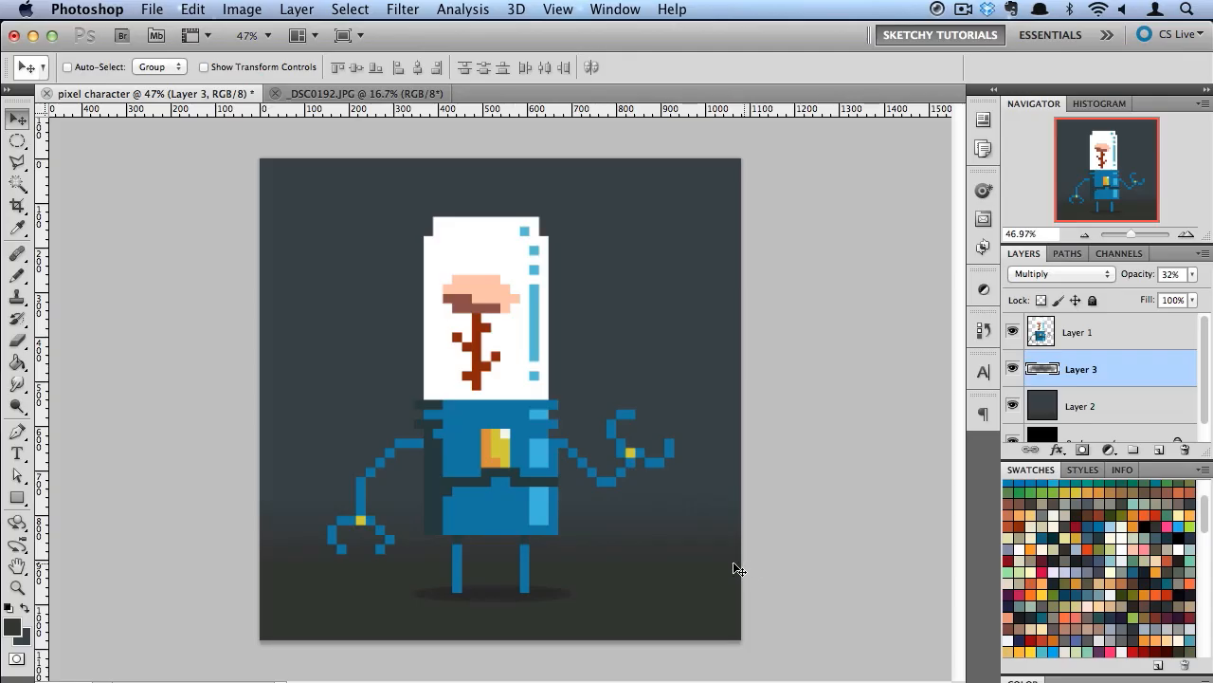
click(360, 93)
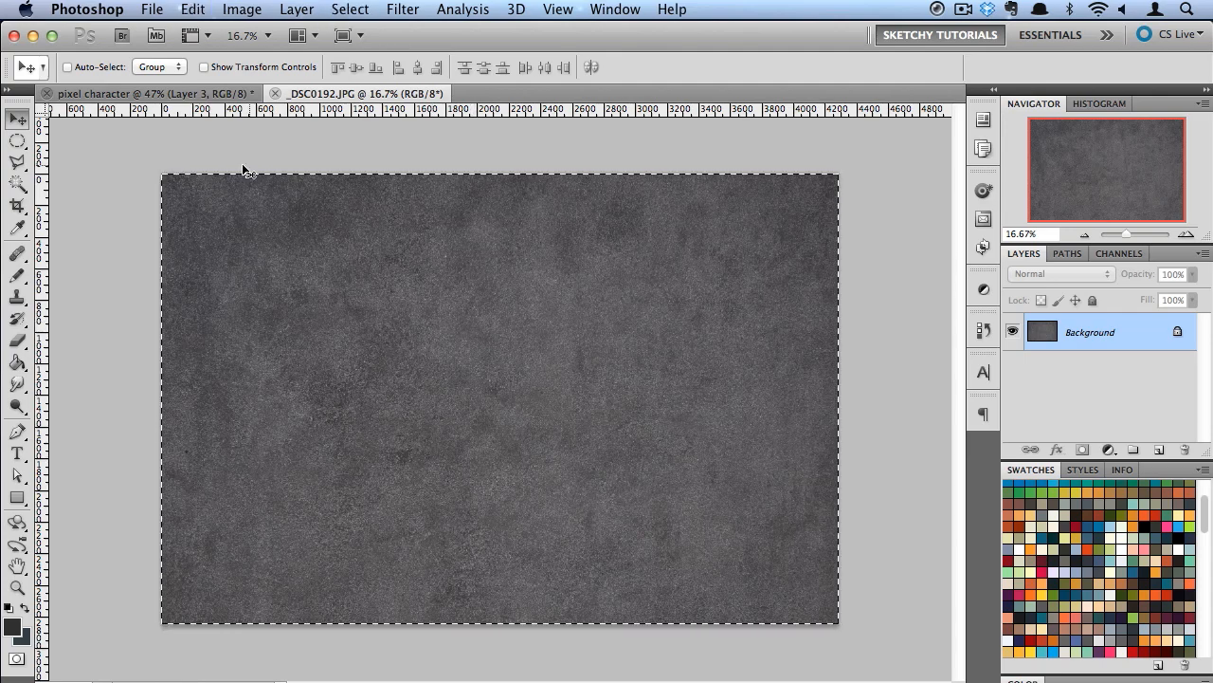
Paste the texture into pixel character and commit its resized transform.
click(142, 93)
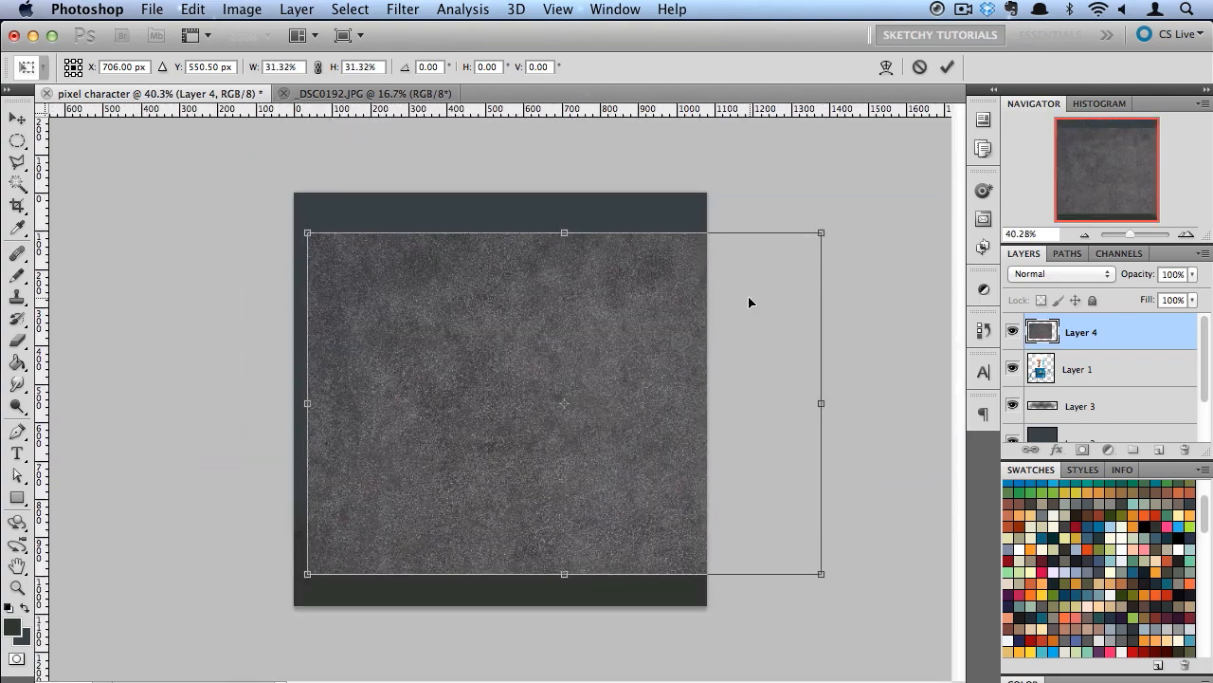
click(946, 67)
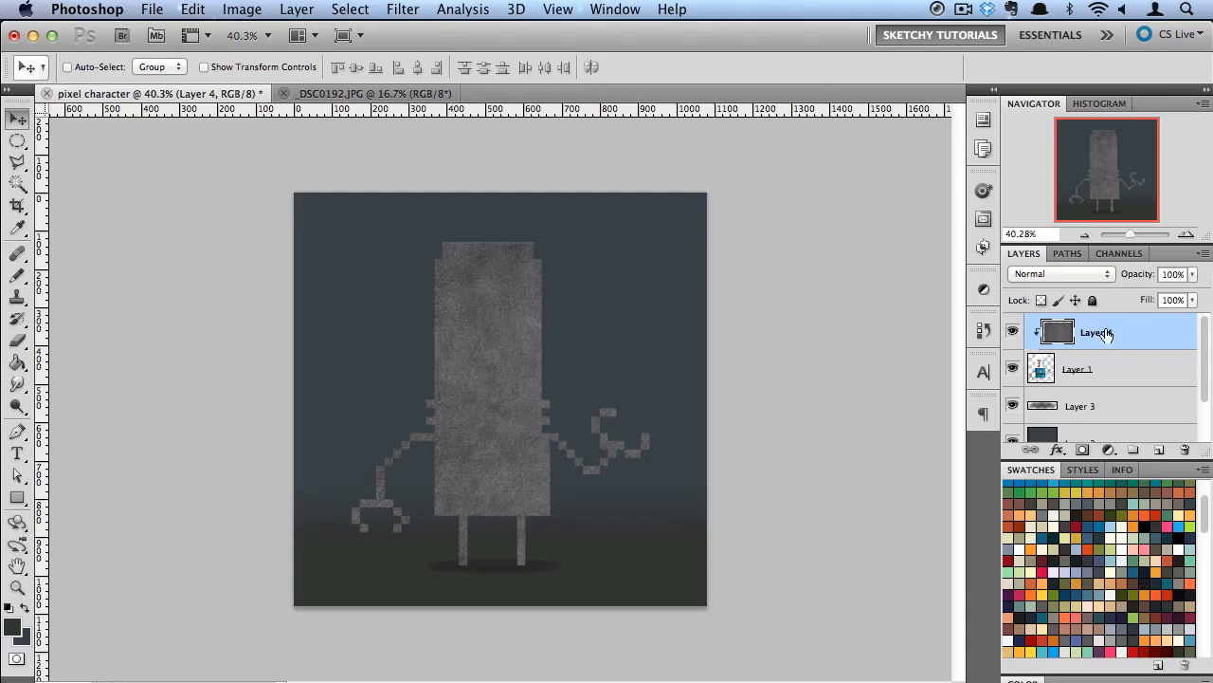
Set the texture layer to Multiply and adjust Levels to black 41, midtone 1.65.
click(1060, 274)
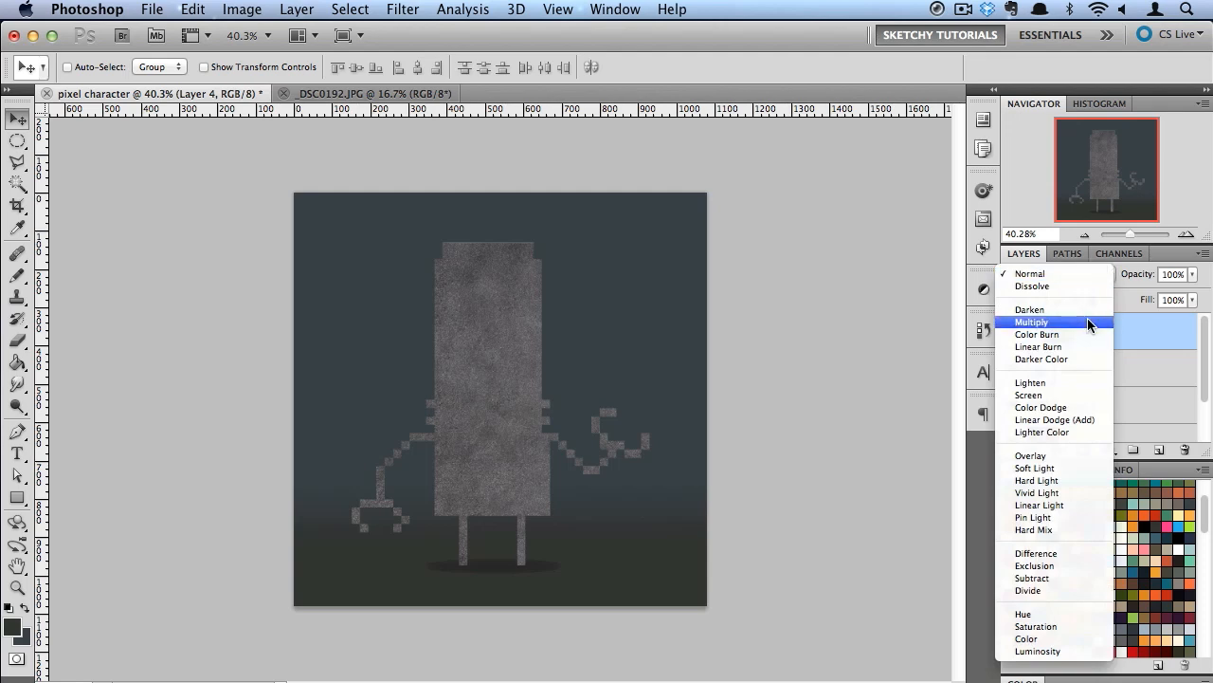
click(1031, 321)
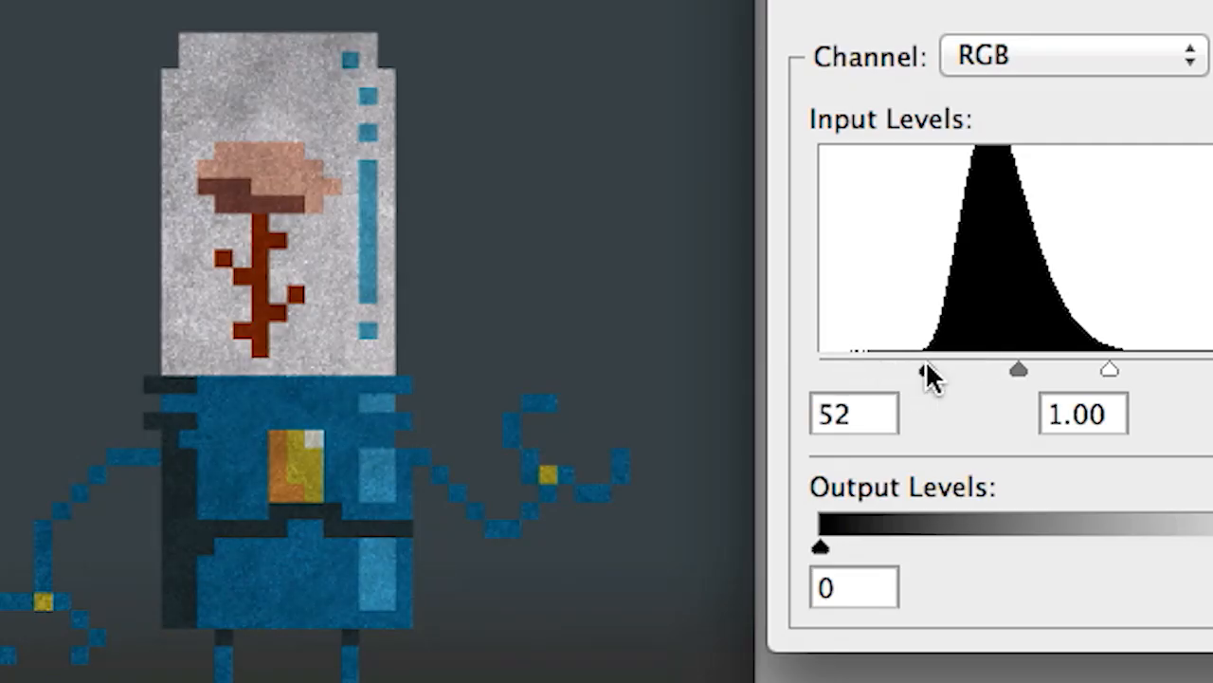
drag(924, 370, 905, 370)
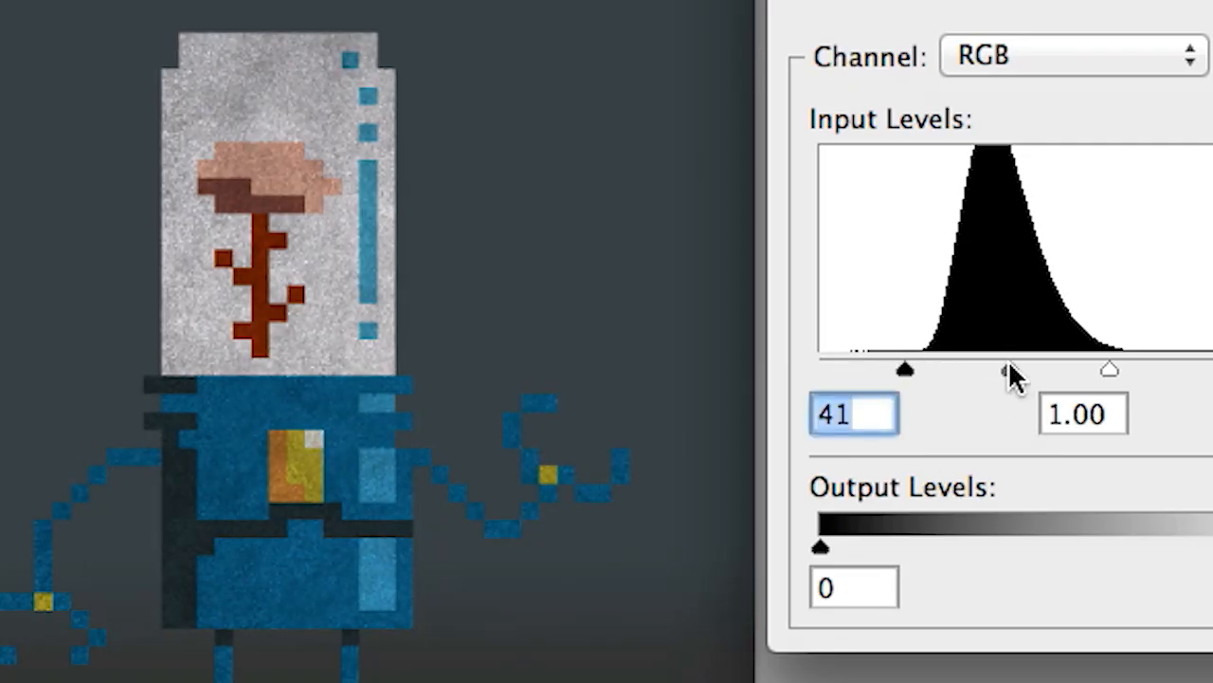
drag(1012, 370, 972, 369)
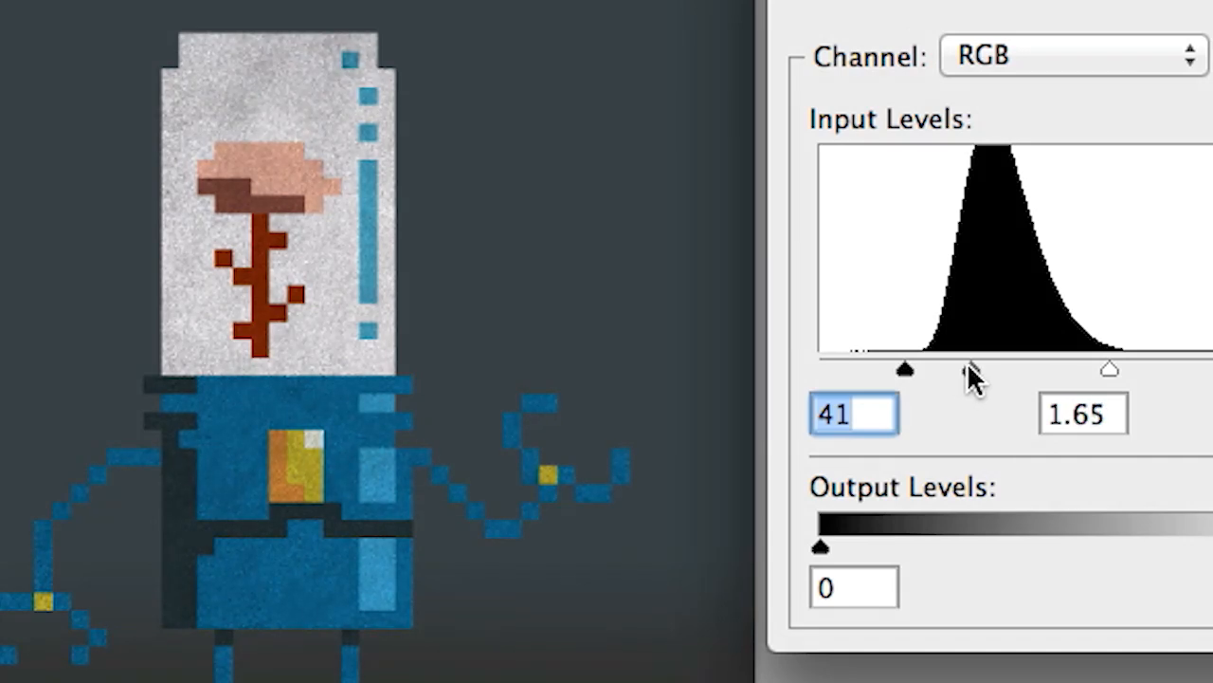